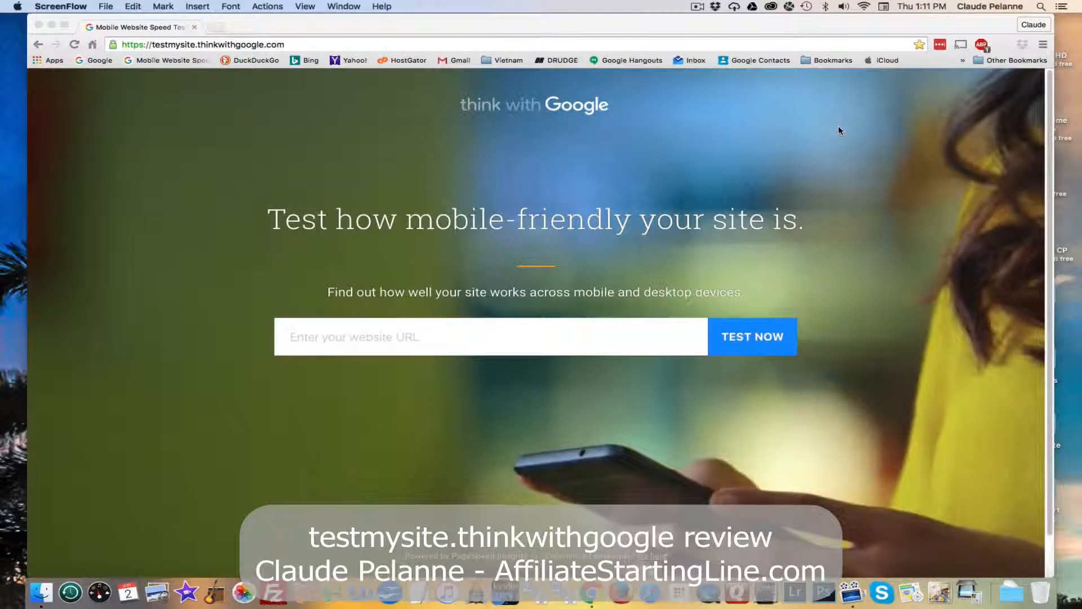
{"action": "mouse_move", "coordinate": [804, 151]}
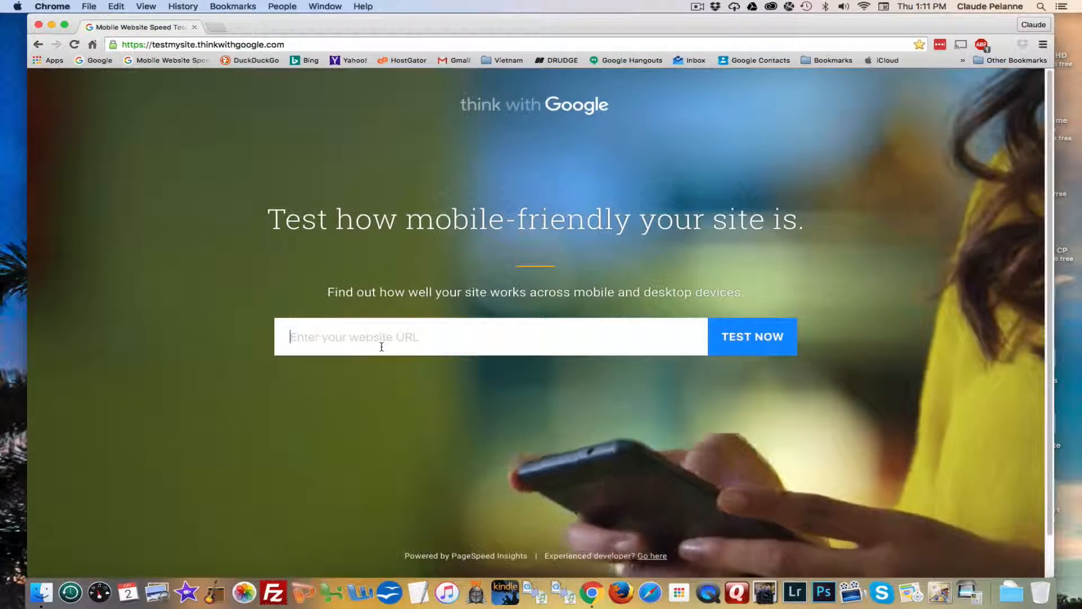
Enter affiliatestartingline.com as the website URL to be tested
{"action": "type", "text": "affilka"}
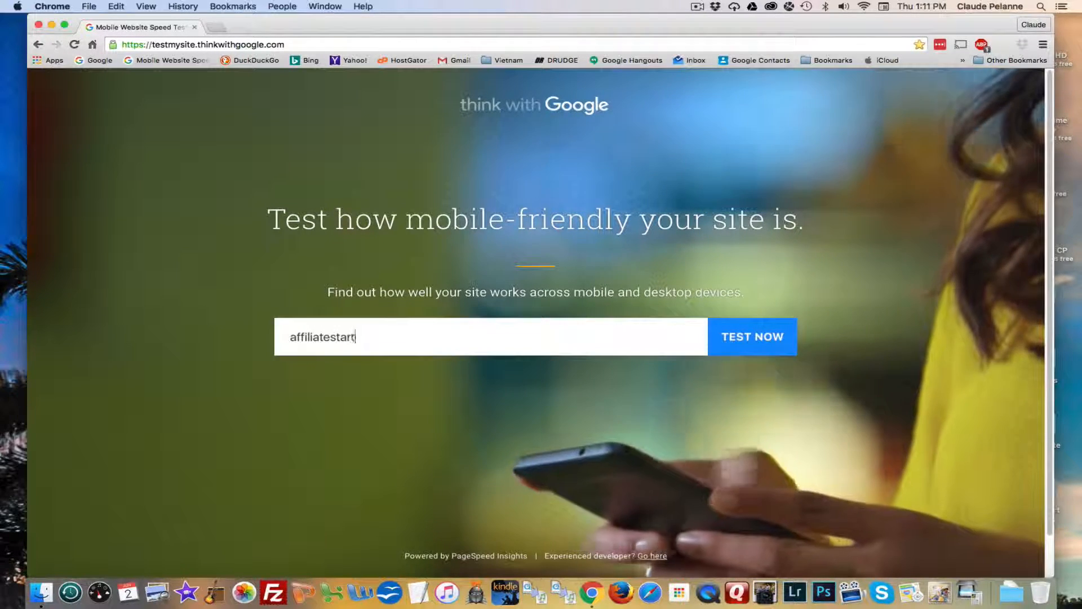
{"action": "type", "text": "ingline.com"}
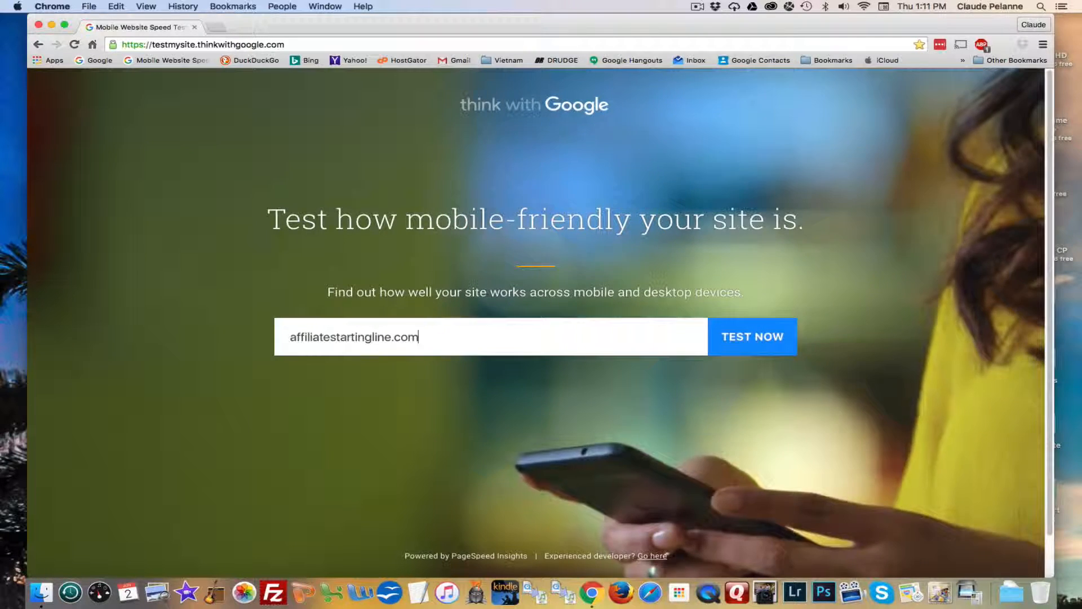
Run the test to get mobile friendliness 99, mobile speed 73, desktop speed 90
{"action": "left_click", "coordinate": [752, 335]}
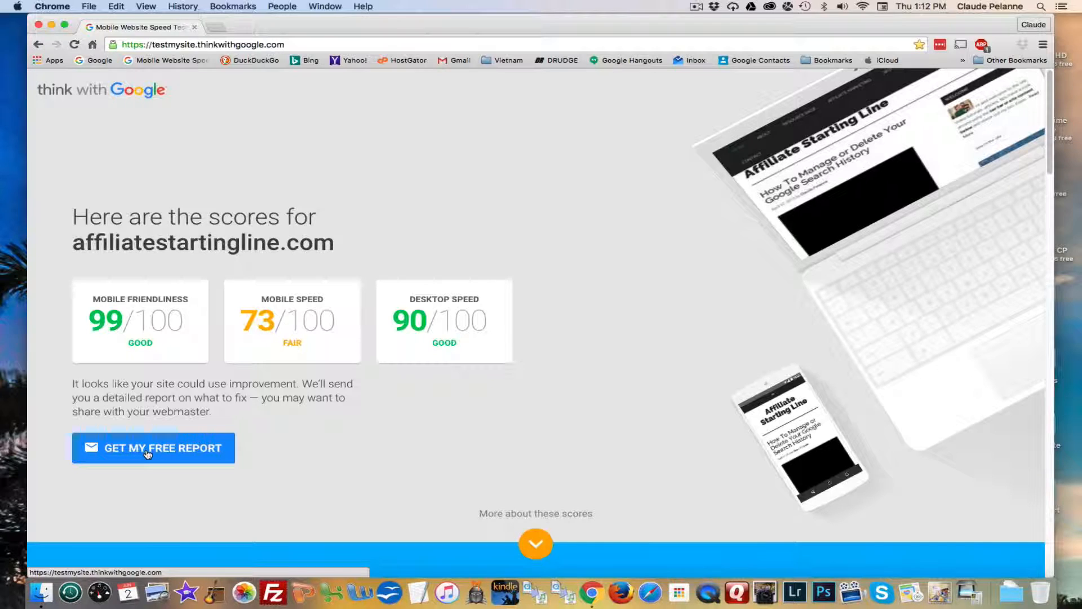
Request the free detailed report by email, opting in to receive results, and submit
{"action": "left_click", "coordinate": [152, 447]}
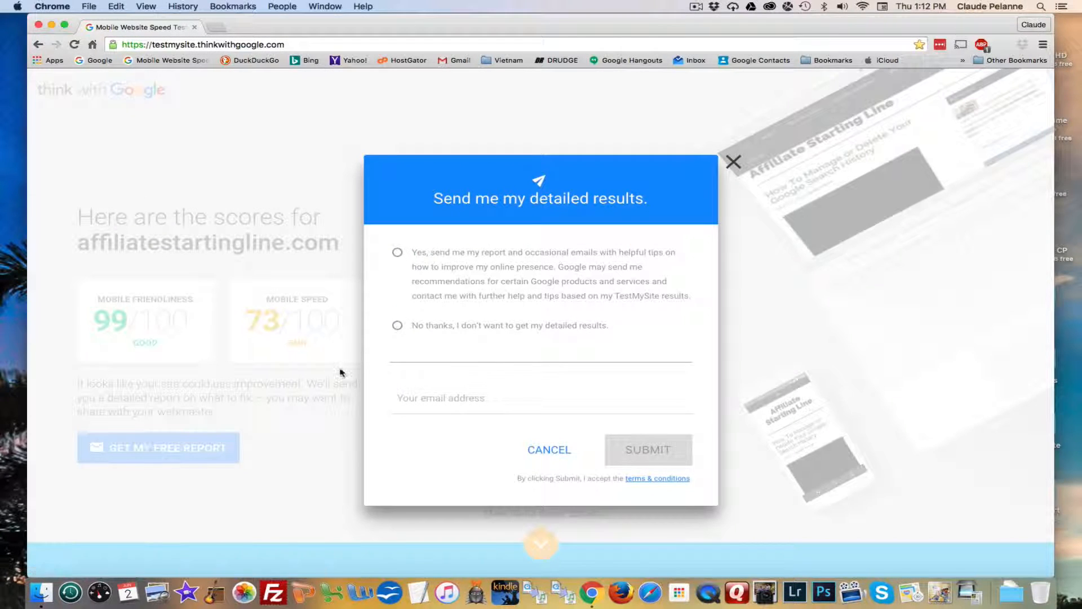
{"action": "left_click", "coordinate": [397, 252]}
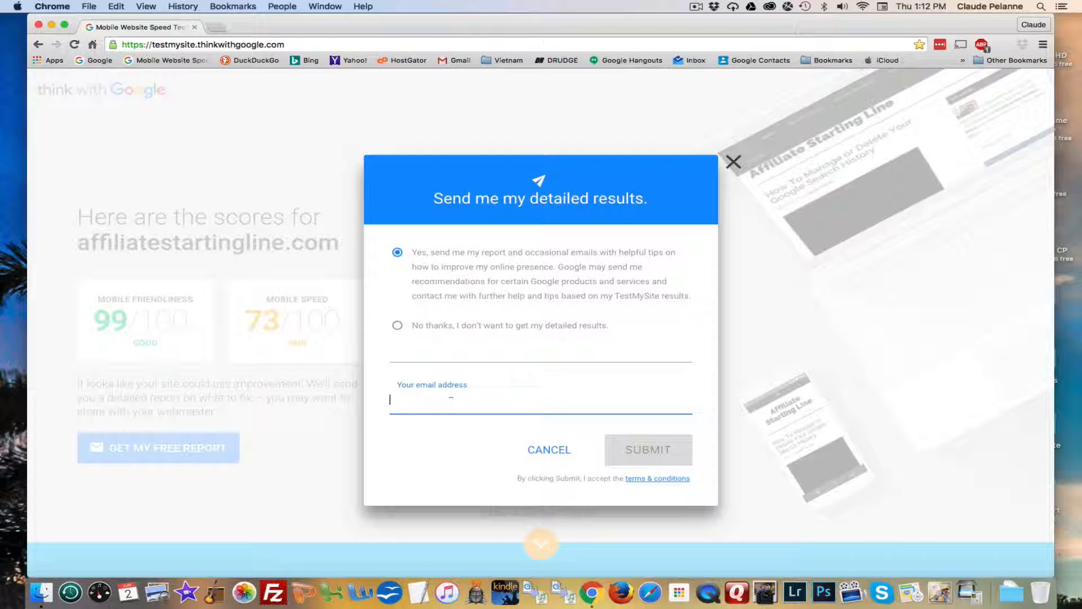
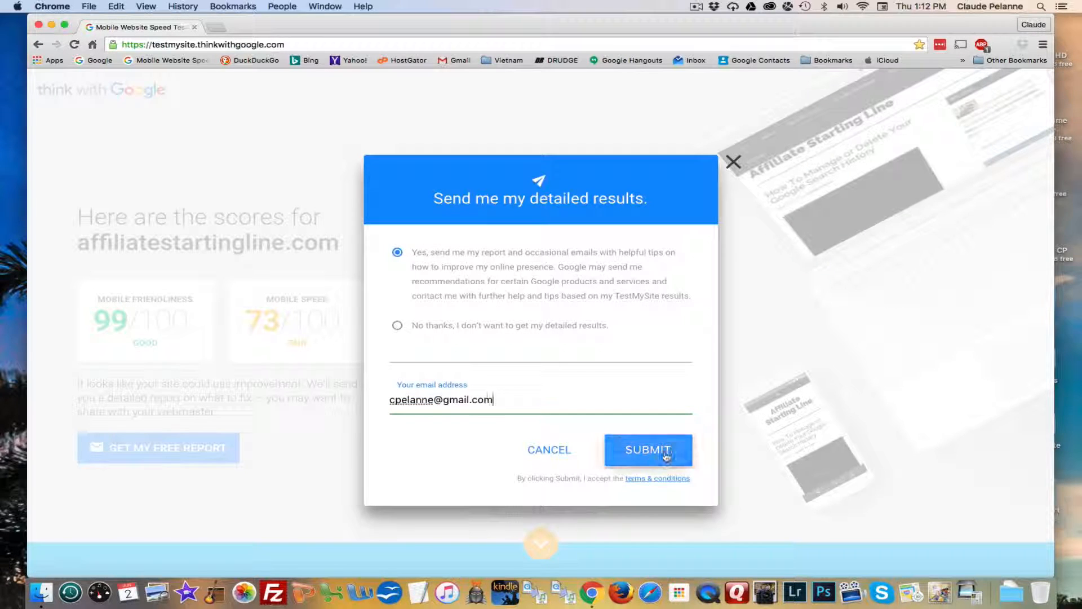
{"action": "left_click", "coordinate": [647, 450]}
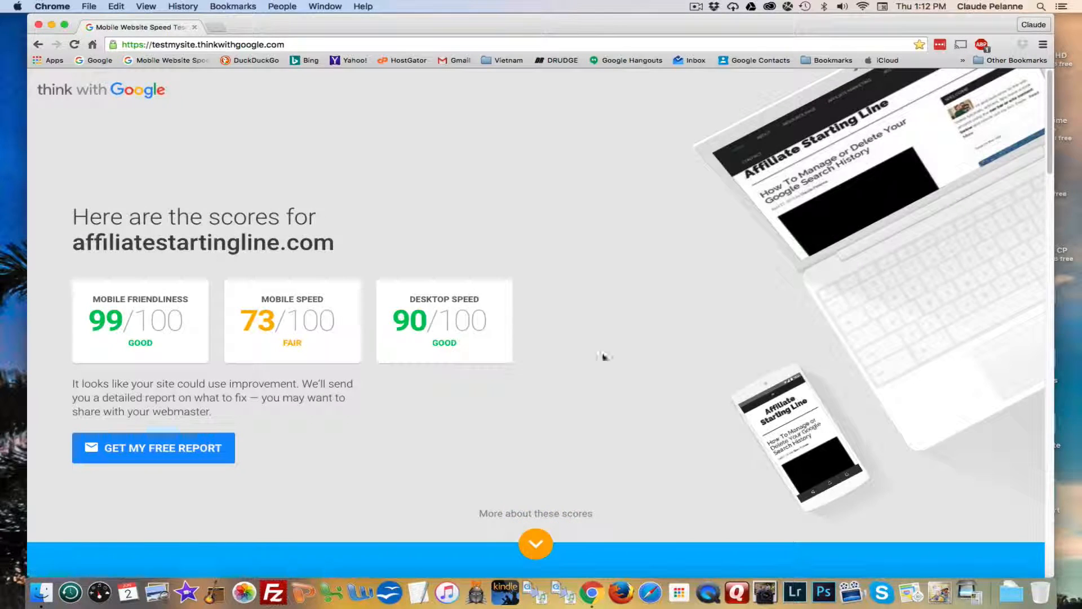
{"action": "mouse_move", "coordinate": [103, 96]}
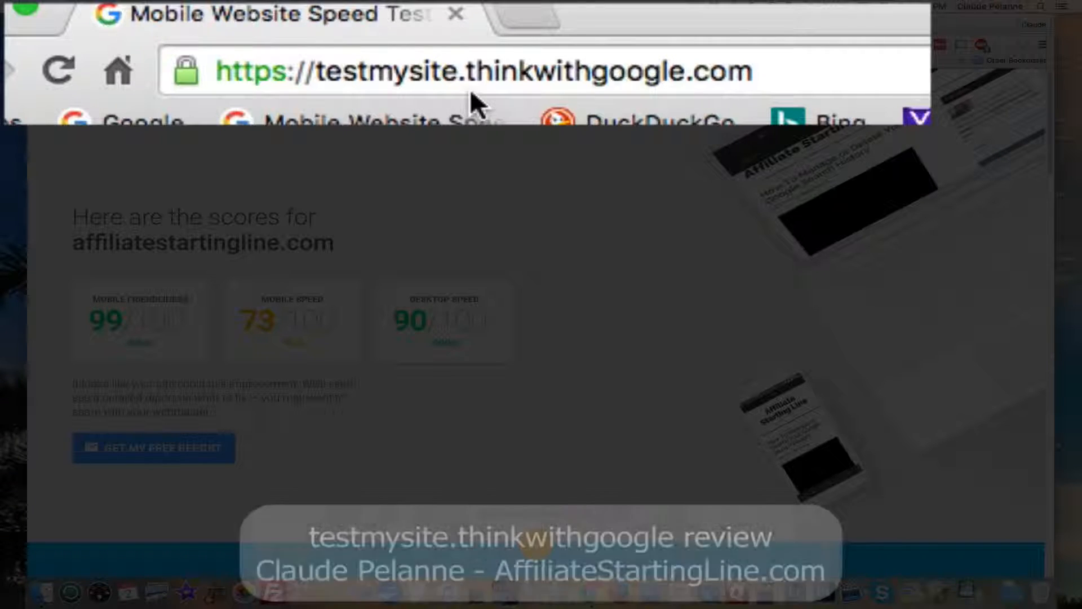
{"action": "mouse_move", "coordinate": [264, 137]}
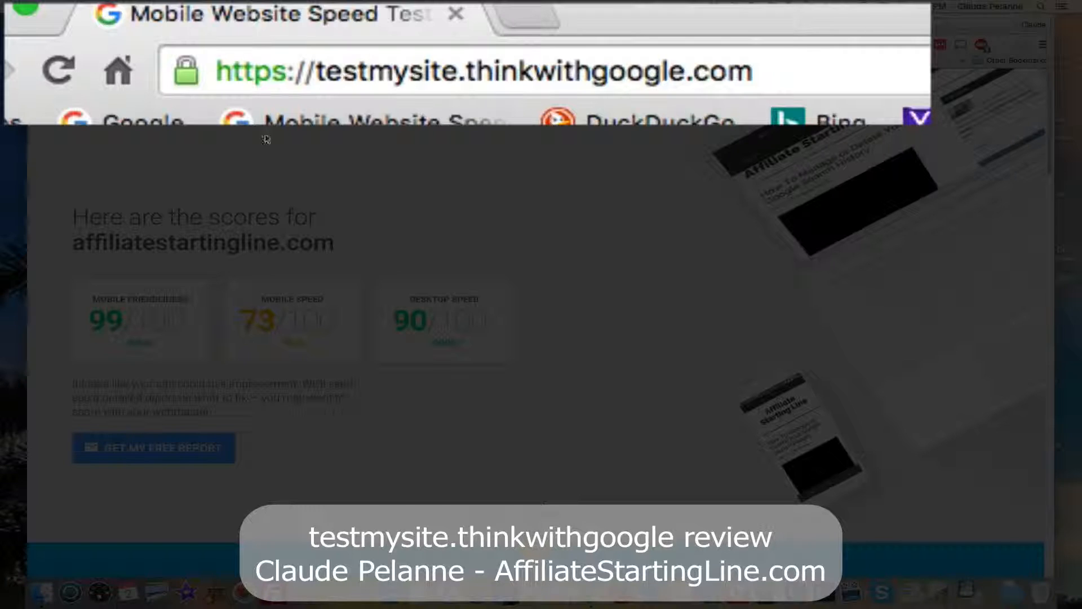